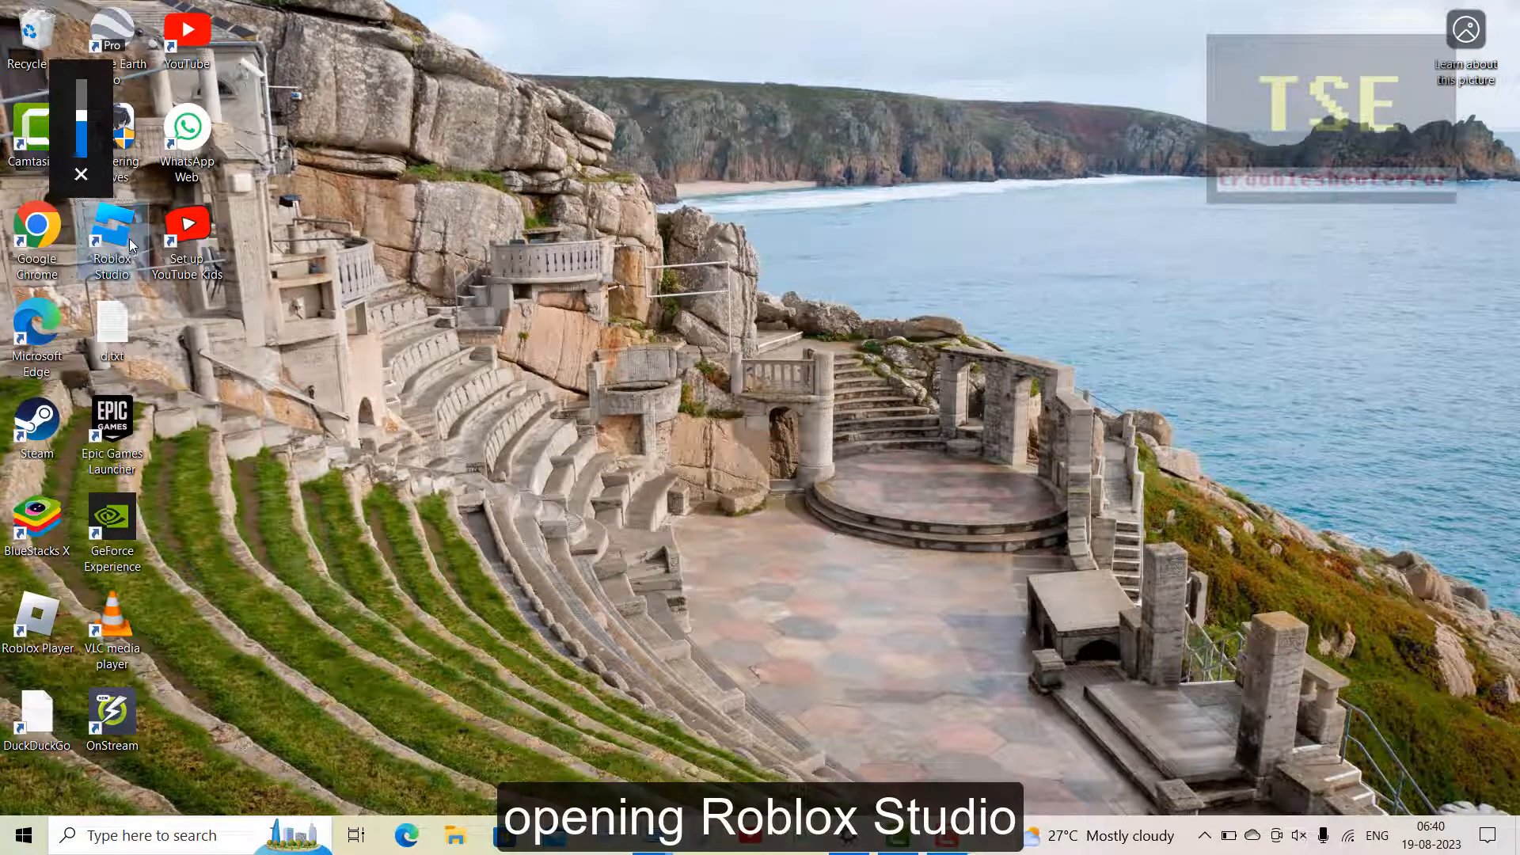
Step: Launch Roblox Studio from its desktop shortcut and wait for the no-internet error
{"action": "double_click", "coordinate": [111, 232]}
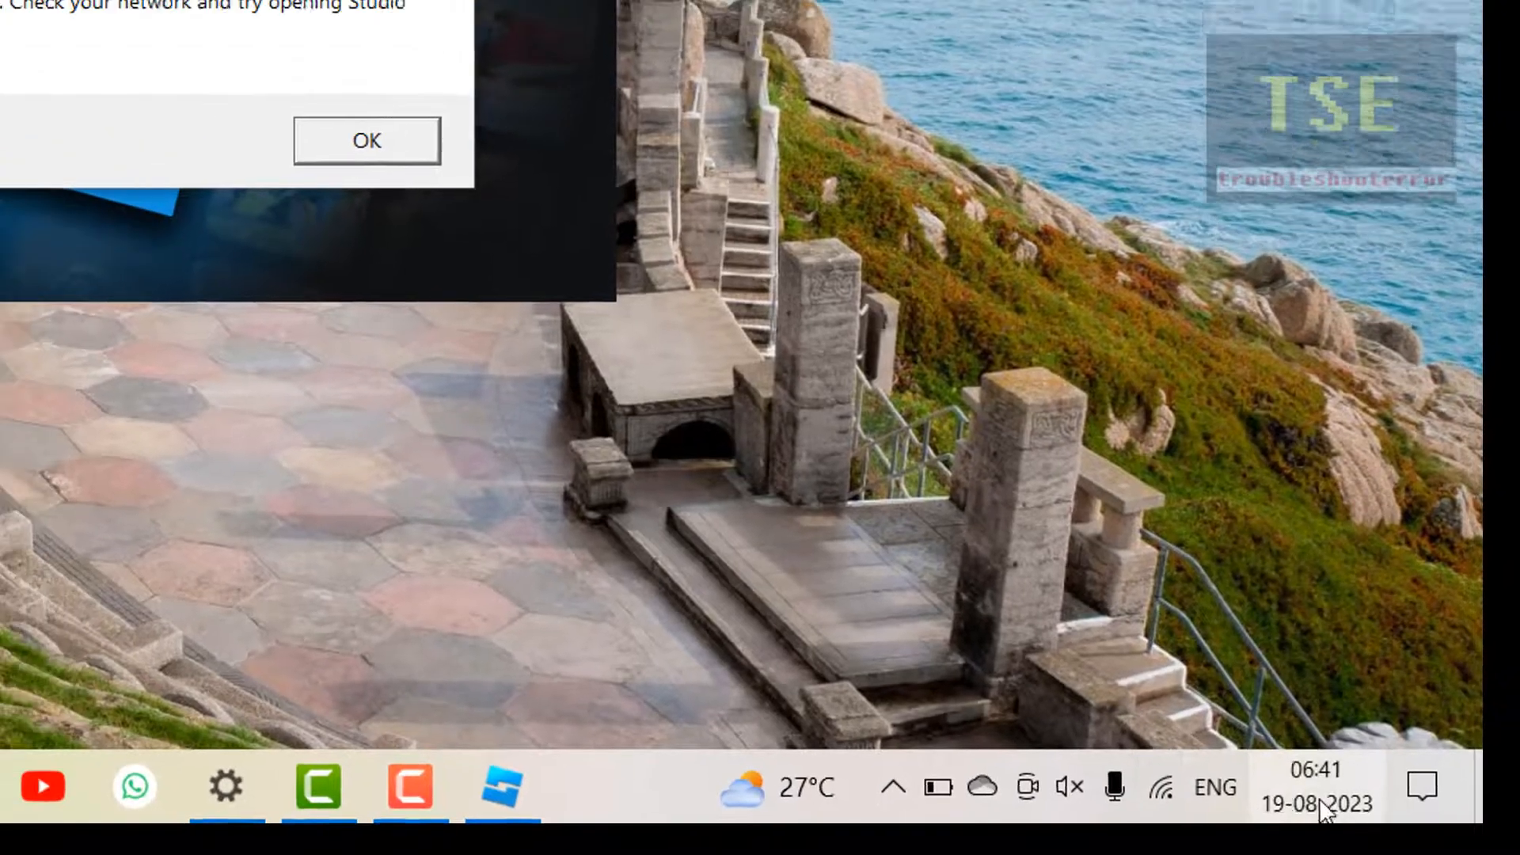
Step: From the taskbar's Adjust date/time, manually change the year to 2024 and apply it
{"action": "right_click", "coordinate": [1314, 785]}
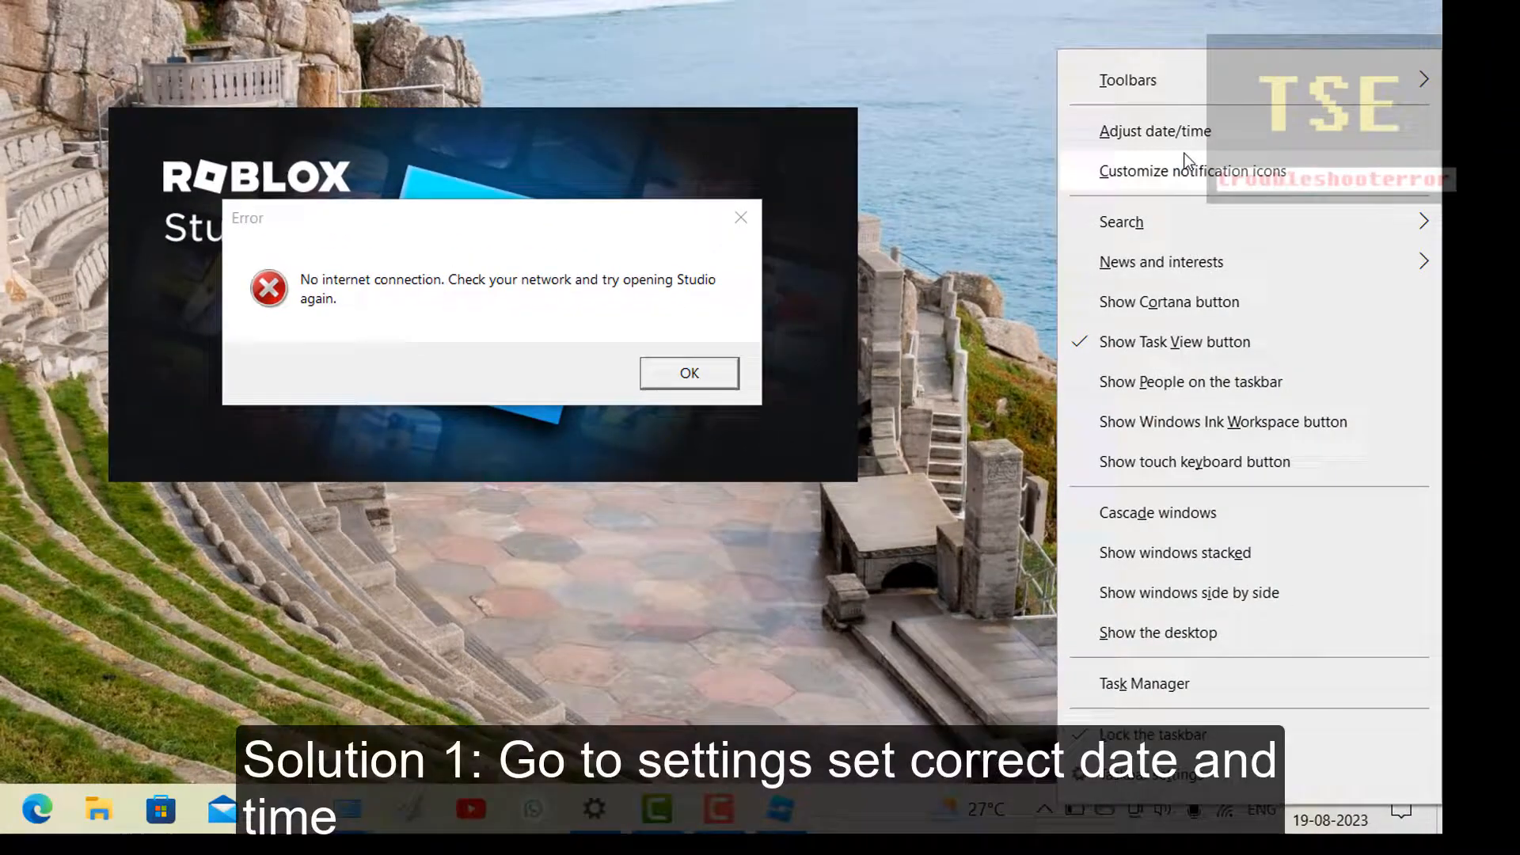
{"action": "left_click", "coordinate": [1155, 132]}
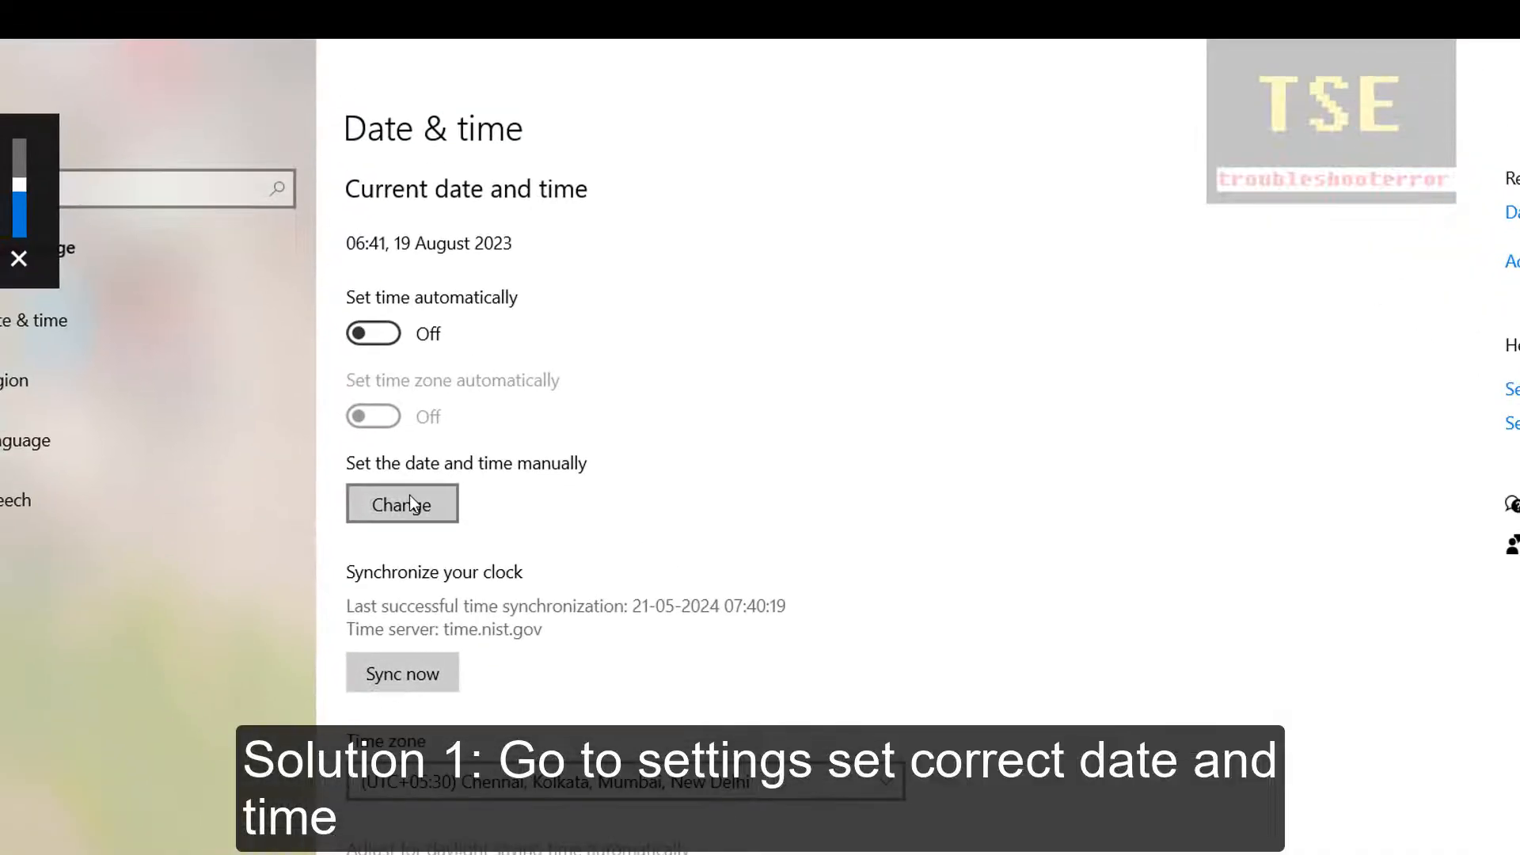
{"action": "left_click", "coordinate": [401, 503]}
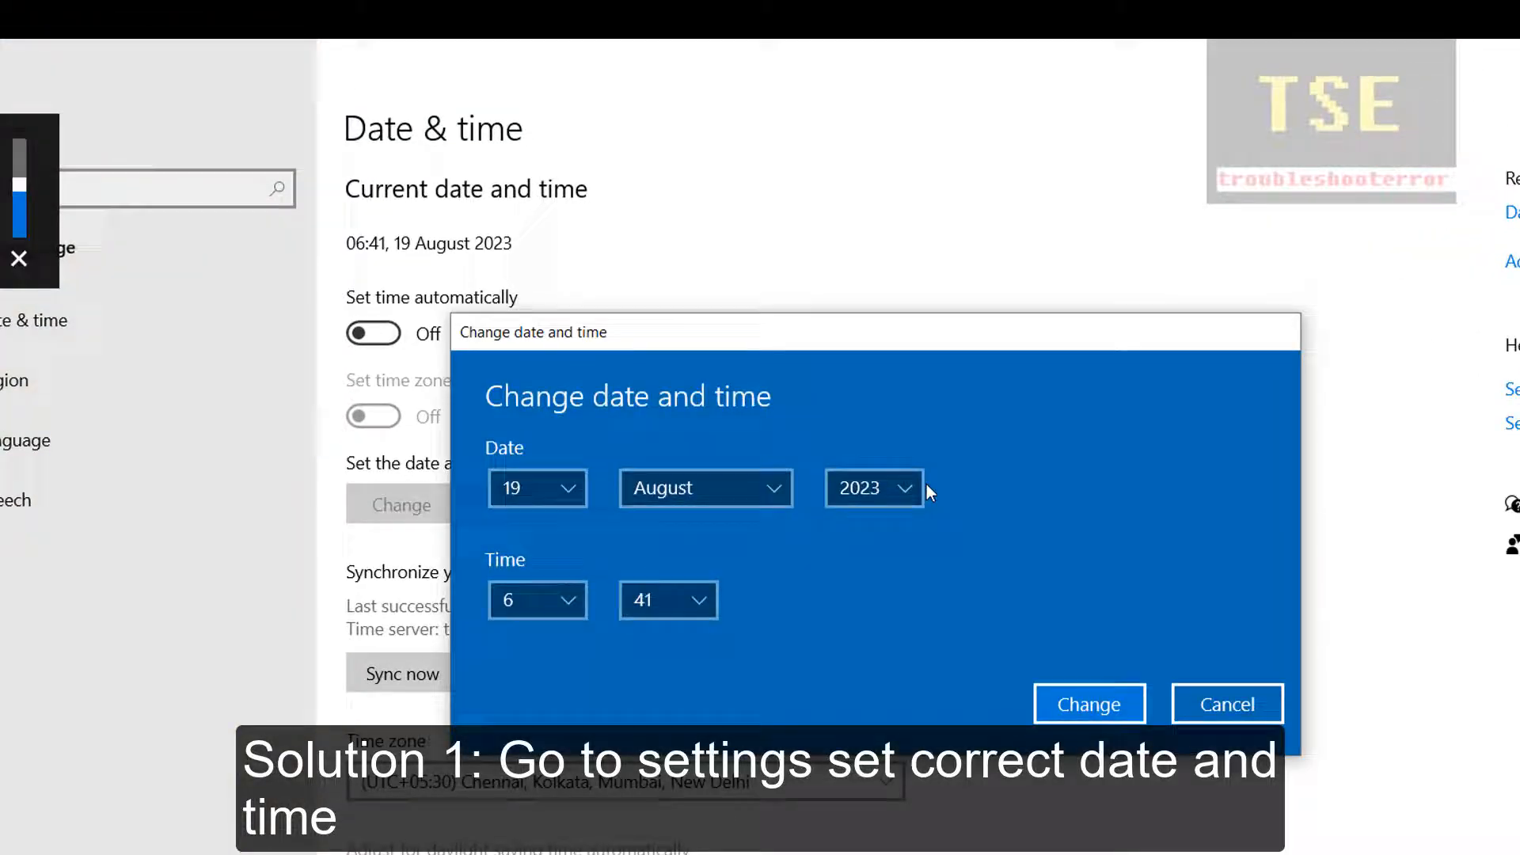
{"action": "left_click", "coordinate": [871, 487]}
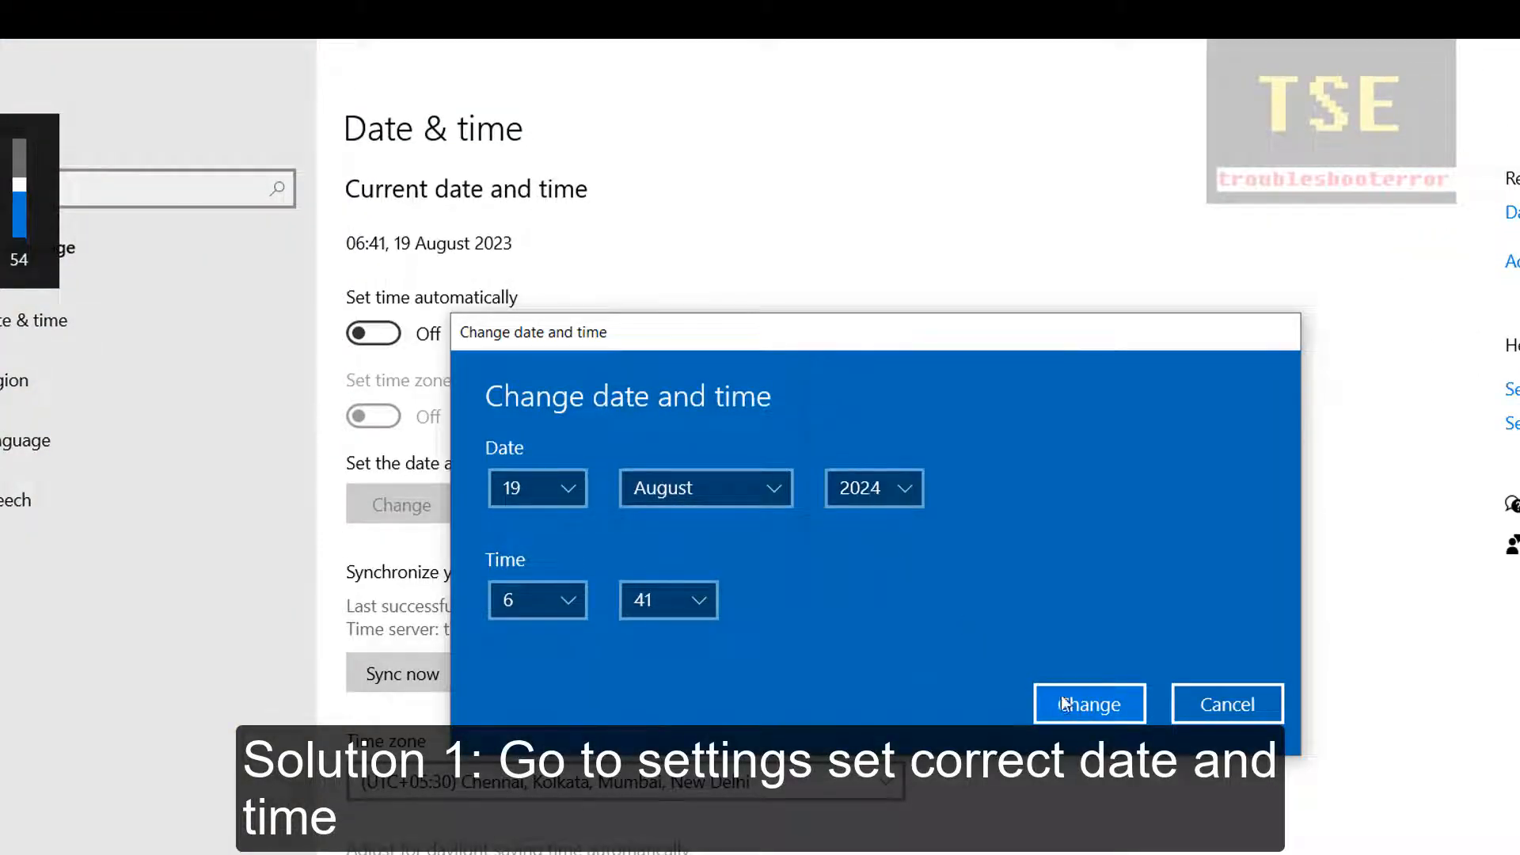
{"action": "left_click", "coordinate": [1088, 703]}
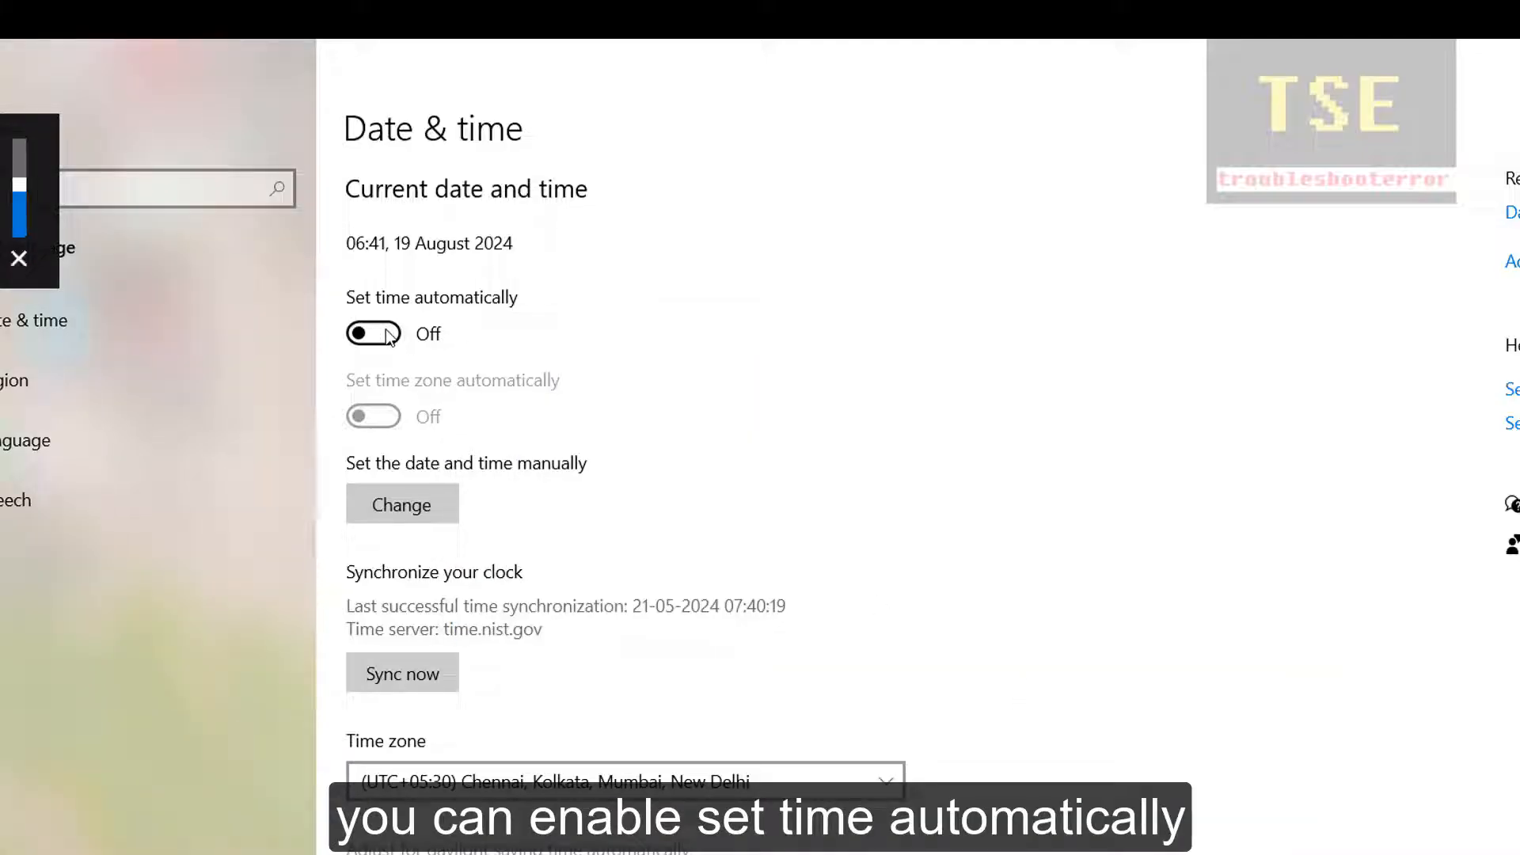
Step: Switch 'Set time automatically' On and dismiss the reappearing no-internet error
{"action": "left_click", "coordinate": [372, 334]}
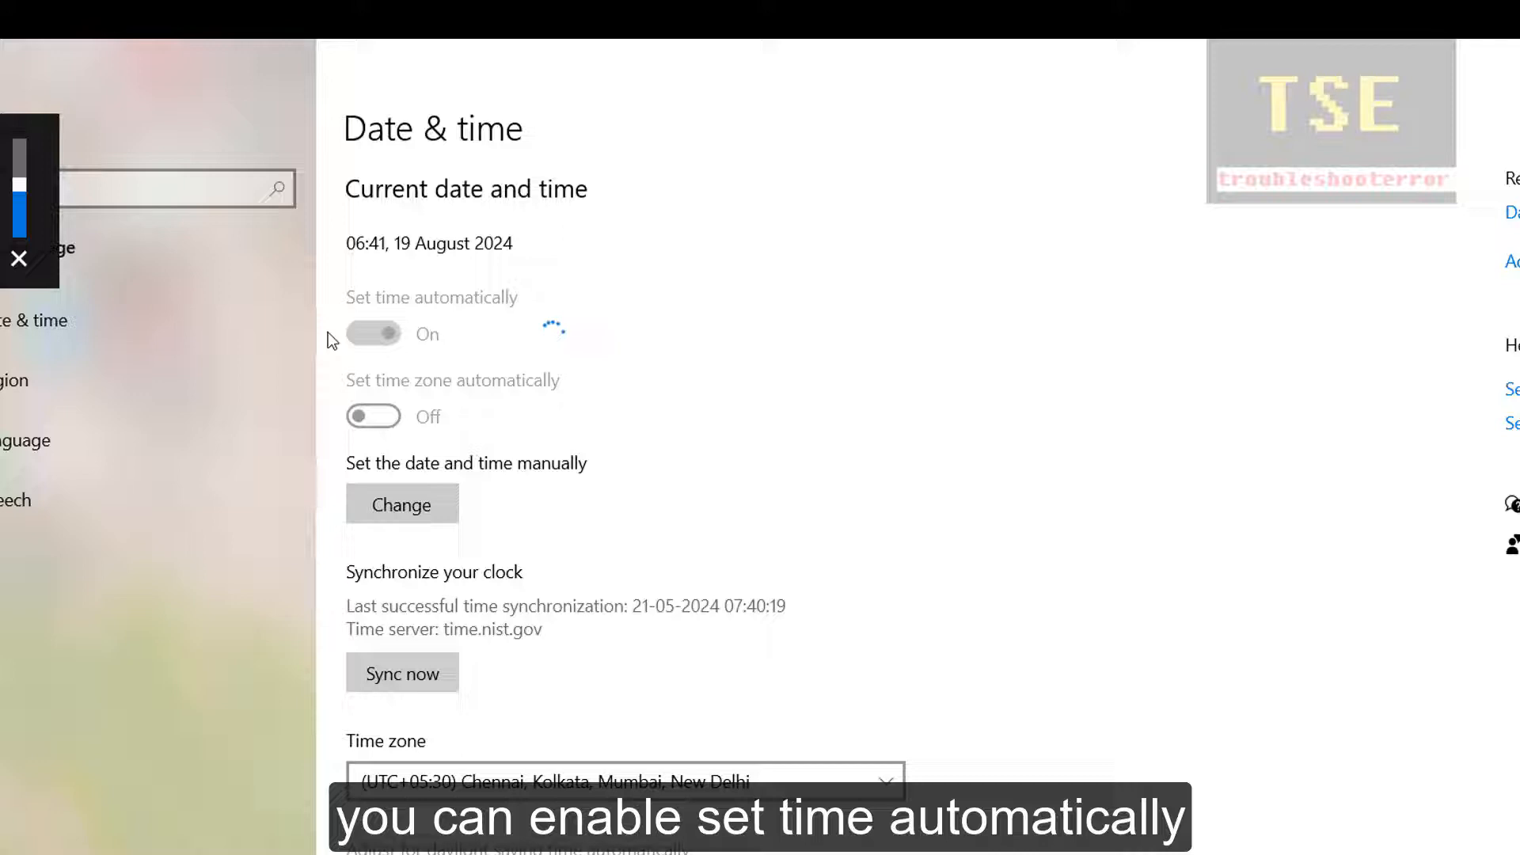
{"action": "mouse_move", "coordinate": [1211, 280]}
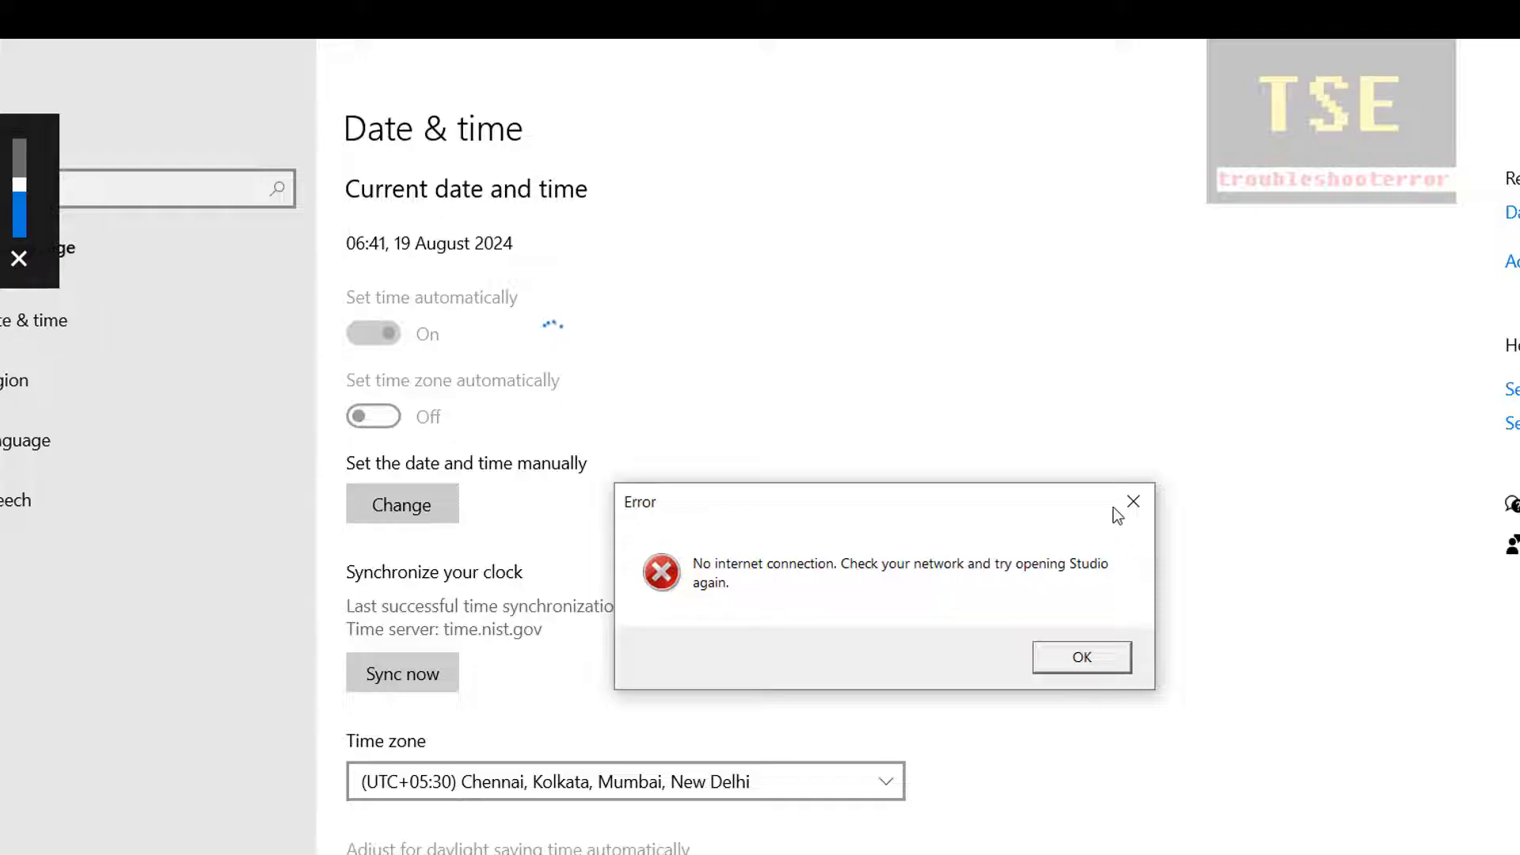
{"action": "left_click", "coordinate": [1080, 657]}
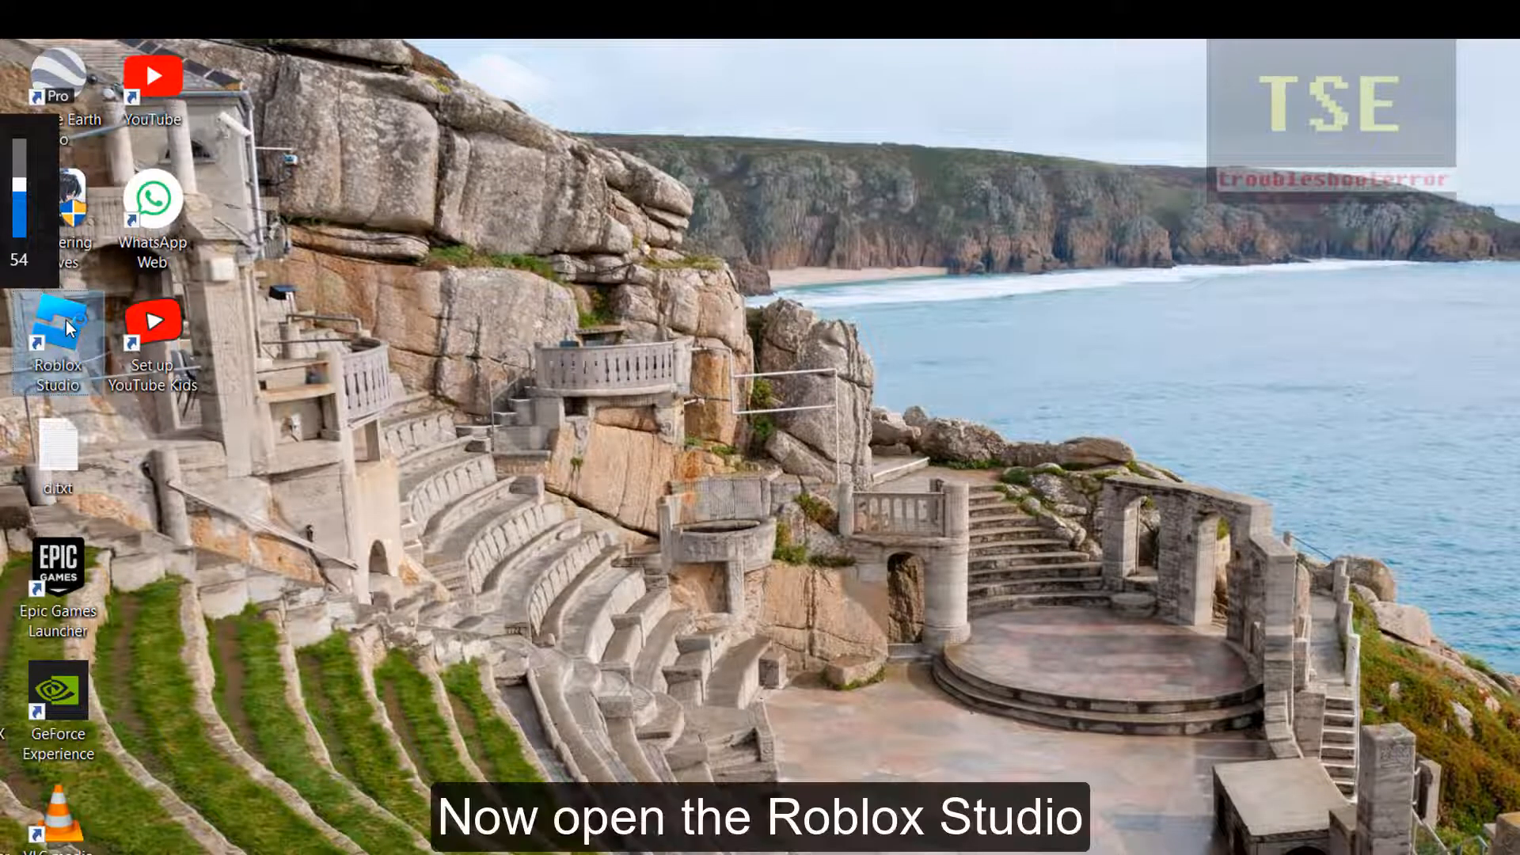
Step: Relaunch Roblox Studio from the desktop to retest the connection
{"action": "double_click", "coordinate": [57, 330]}
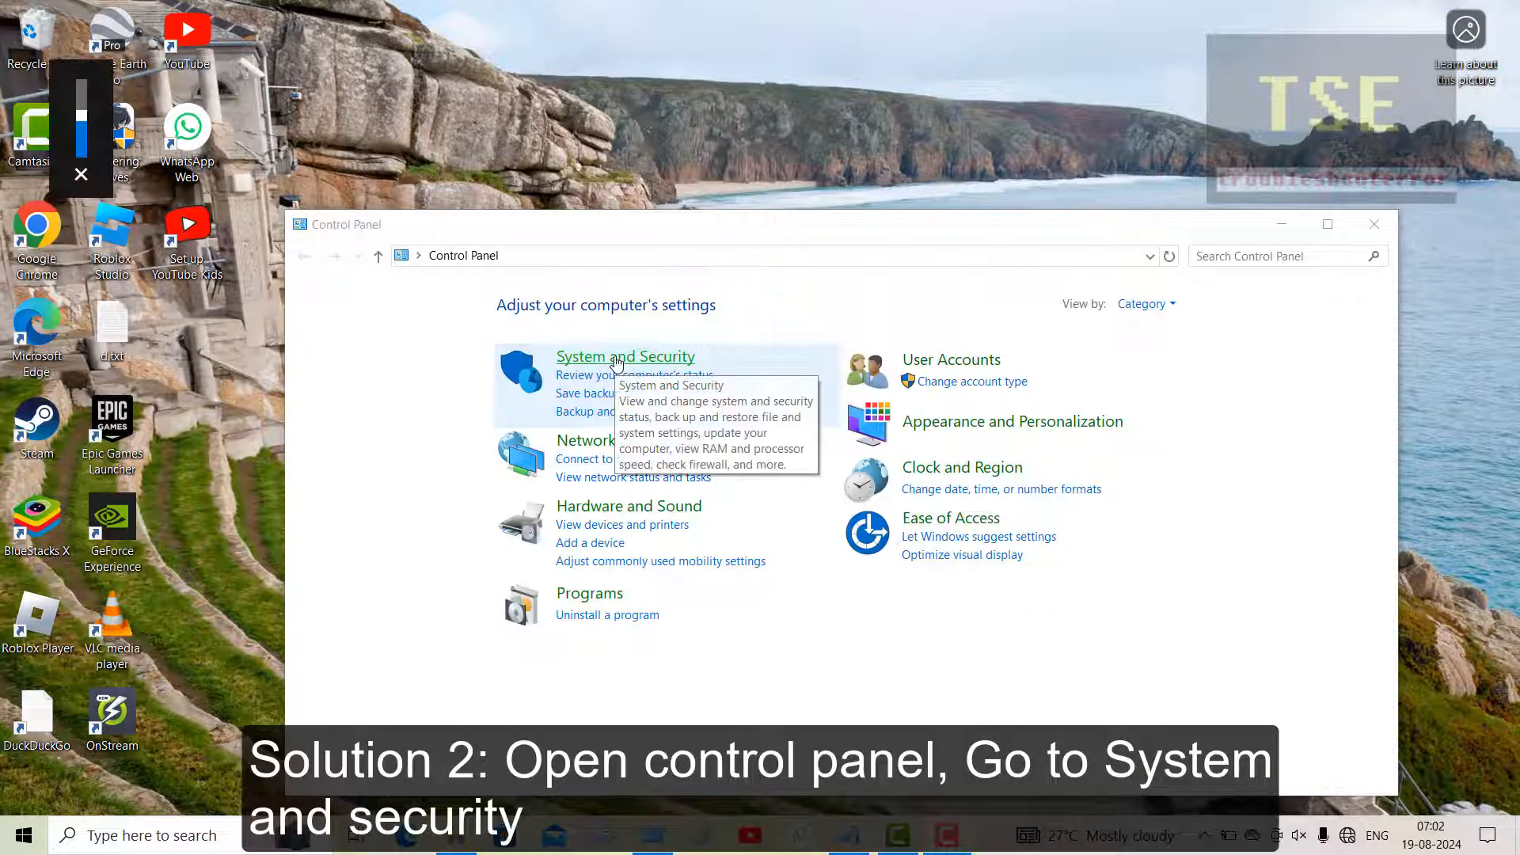
Step: Reach the advanced firewall console via System and Security > Windows Defender Firewall > Advanced settings
{"action": "left_click", "coordinate": [626, 356]}
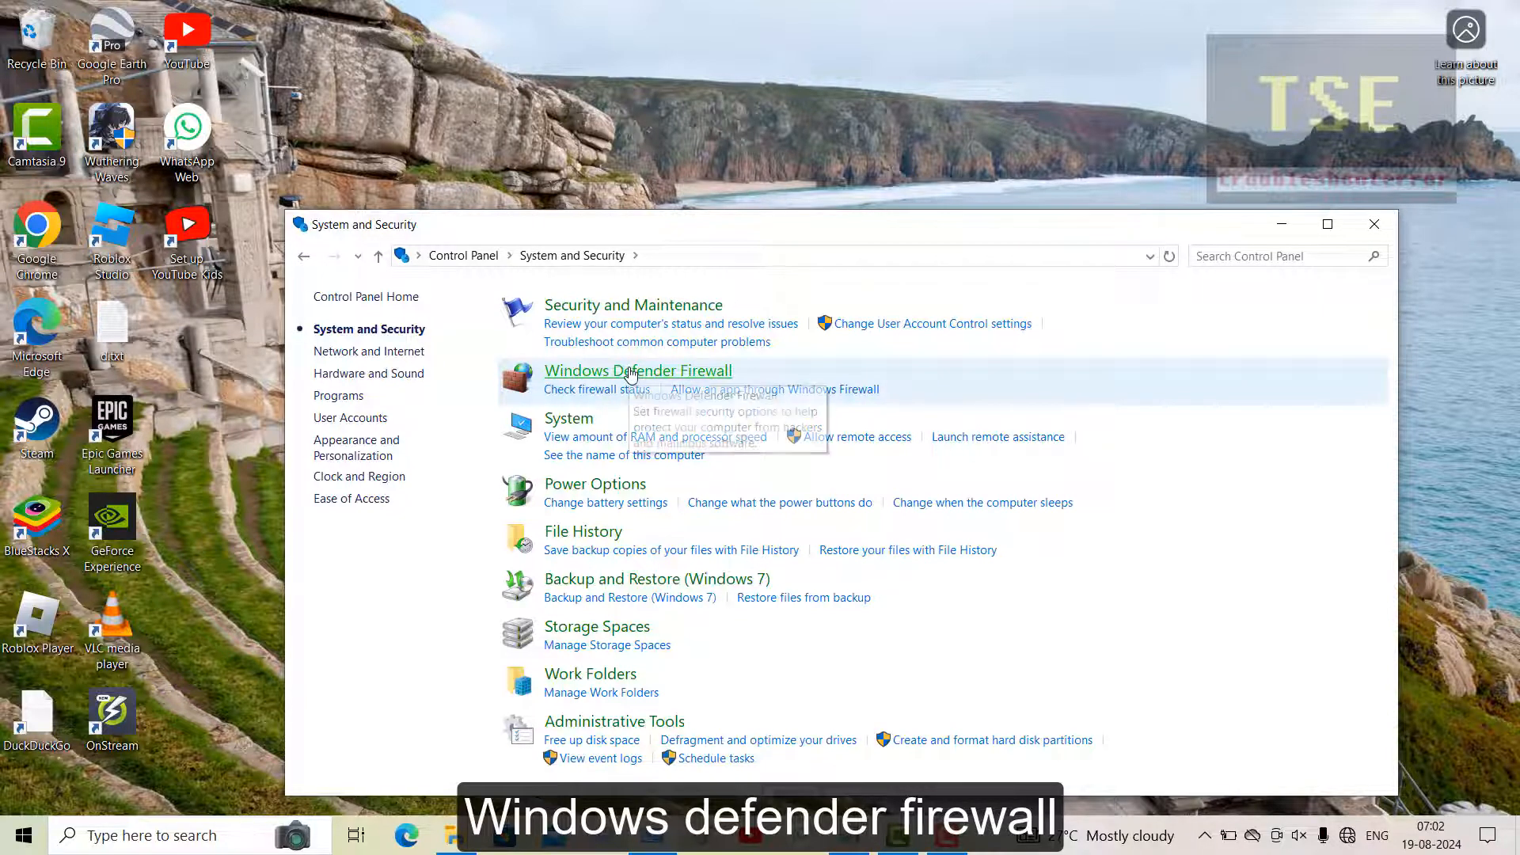
{"action": "left_click", "coordinate": [638, 371]}
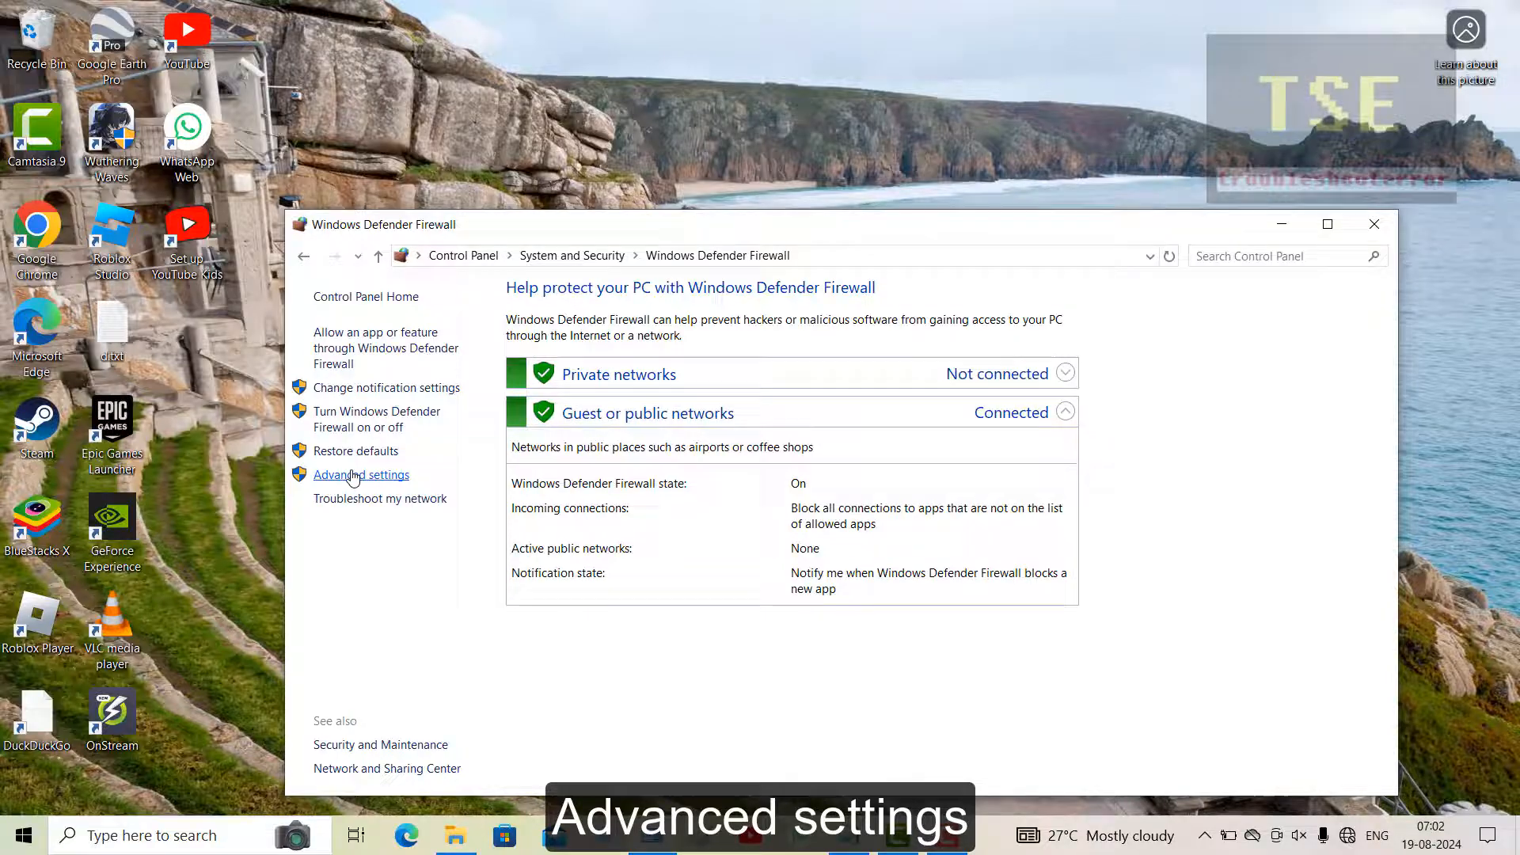
{"action": "left_click", "coordinate": [361, 474]}
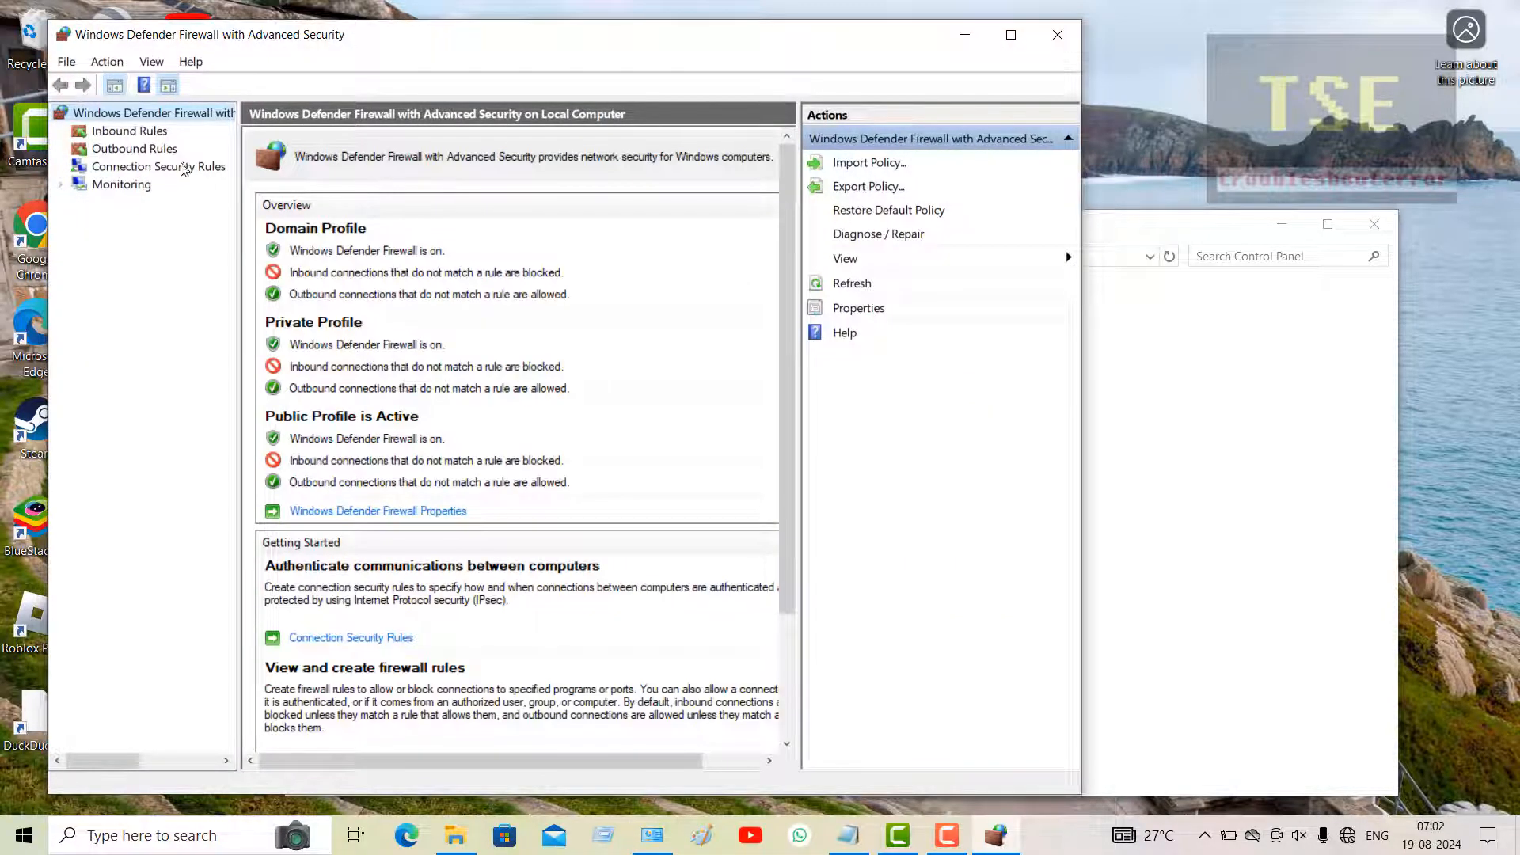
Step: In Outbound Rules, select the 'block' rule on remote port 443 and disable it
{"action": "left_click", "coordinate": [133, 149]}
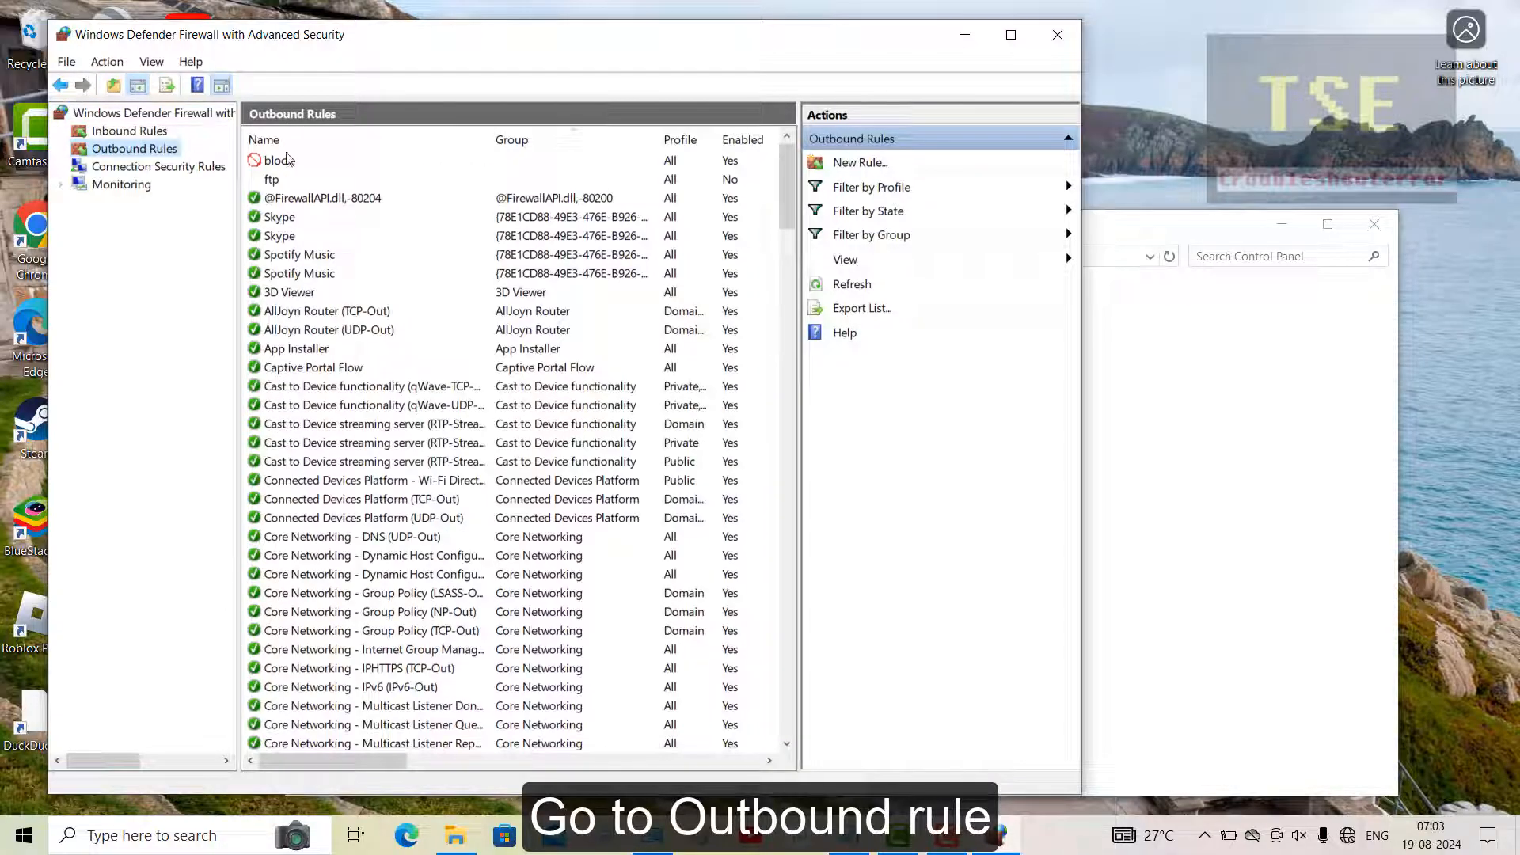
{"action": "left_click", "coordinate": [278, 160]}
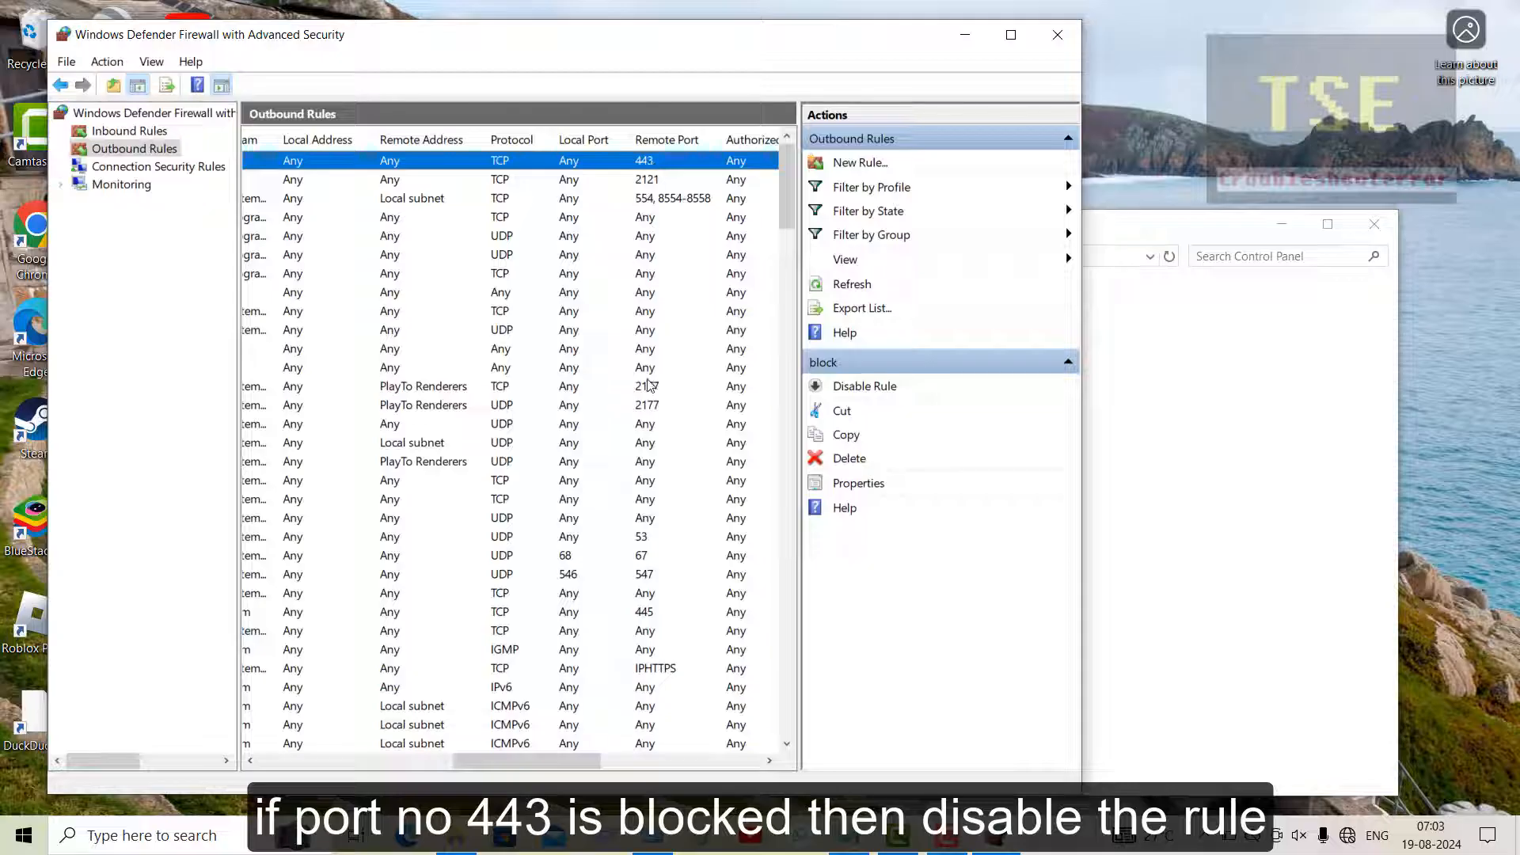
{"action": "scroll", "scroll_direction": "right", "scroll_amount": 3}
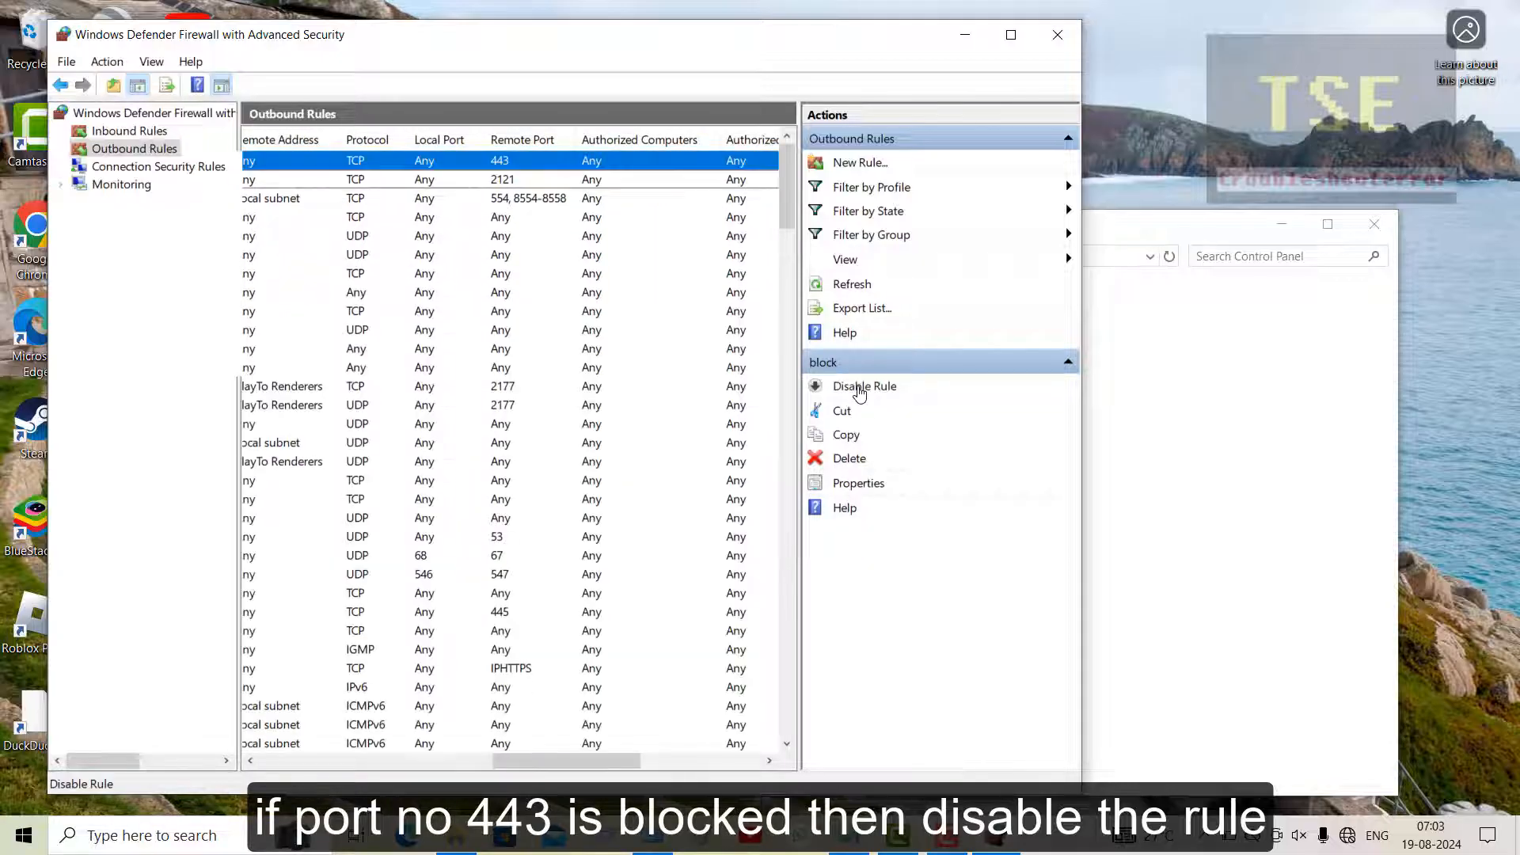
{"action": "left_click", "coordinate": [864, 386]}
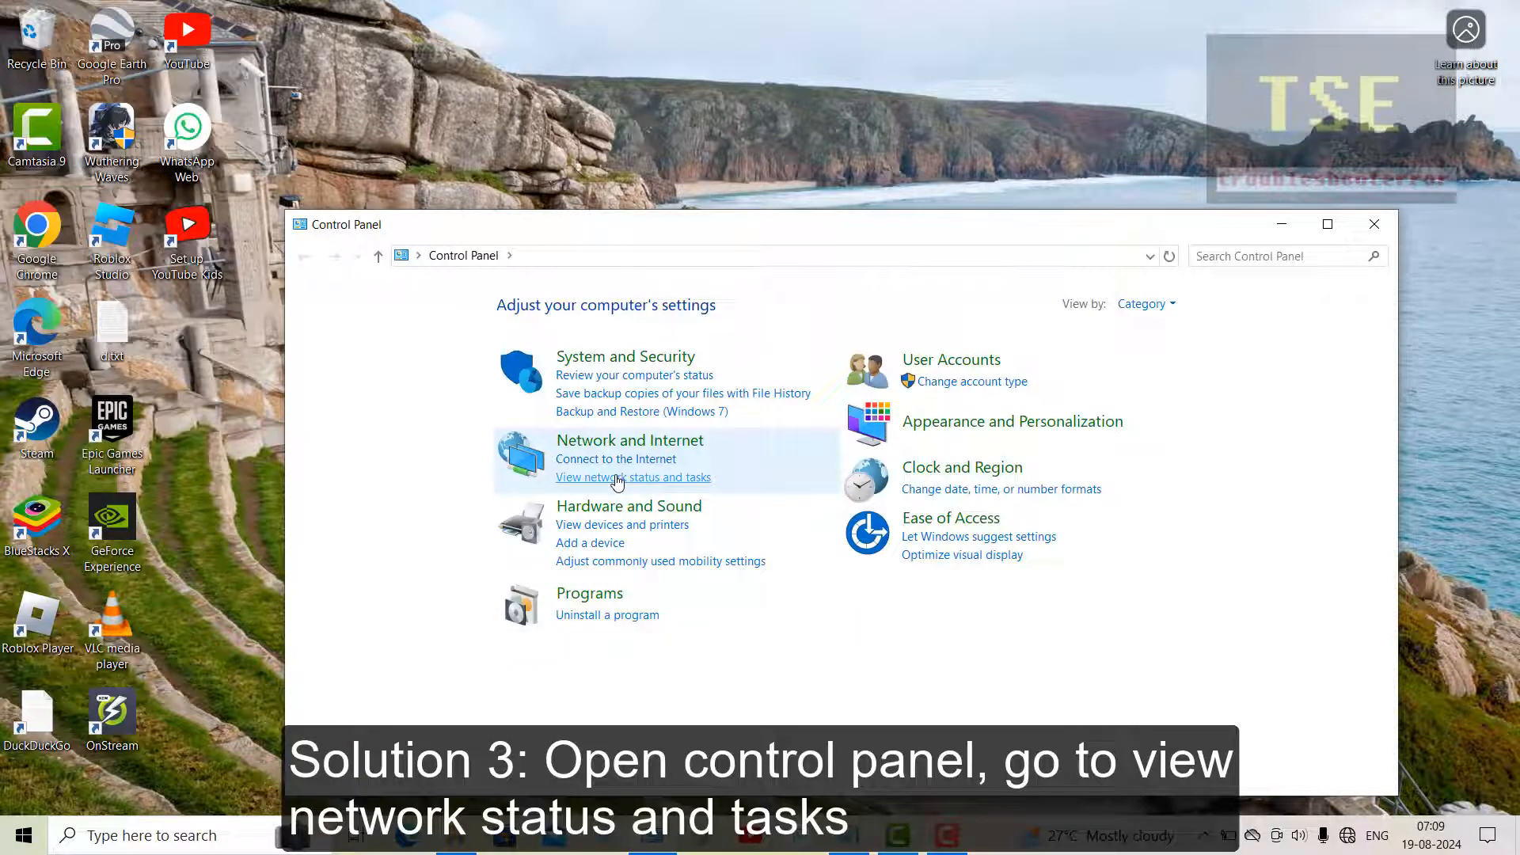
Step: Go through Network status and tasks to Change adapter settings and select the Wi-Fi adapter
{"action": "left_click", "coordinate": [632, 477]}
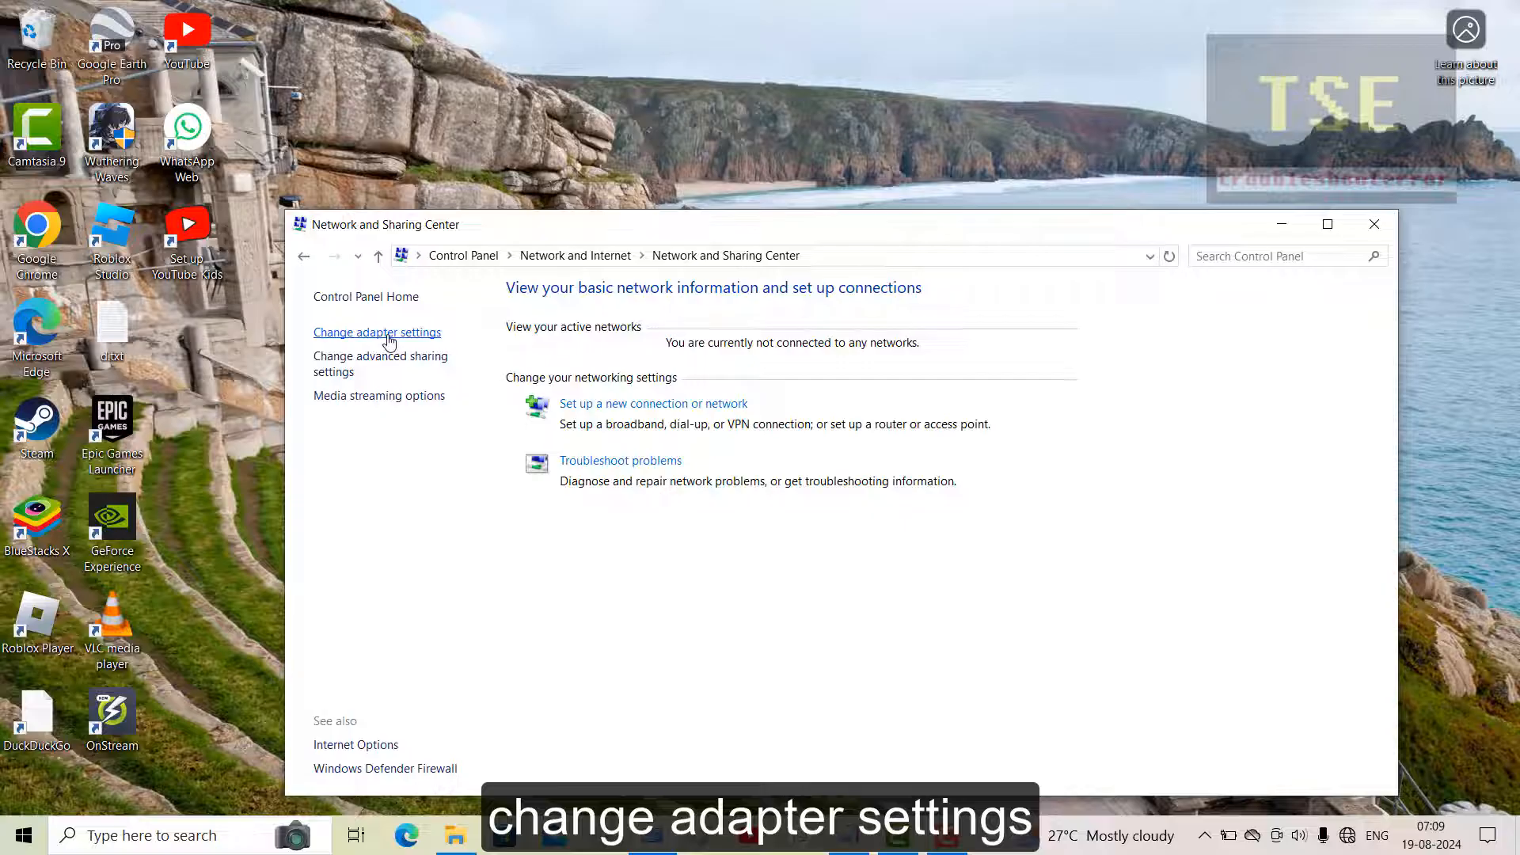
{"action": "left_click", "coordinate": [377, 331]}
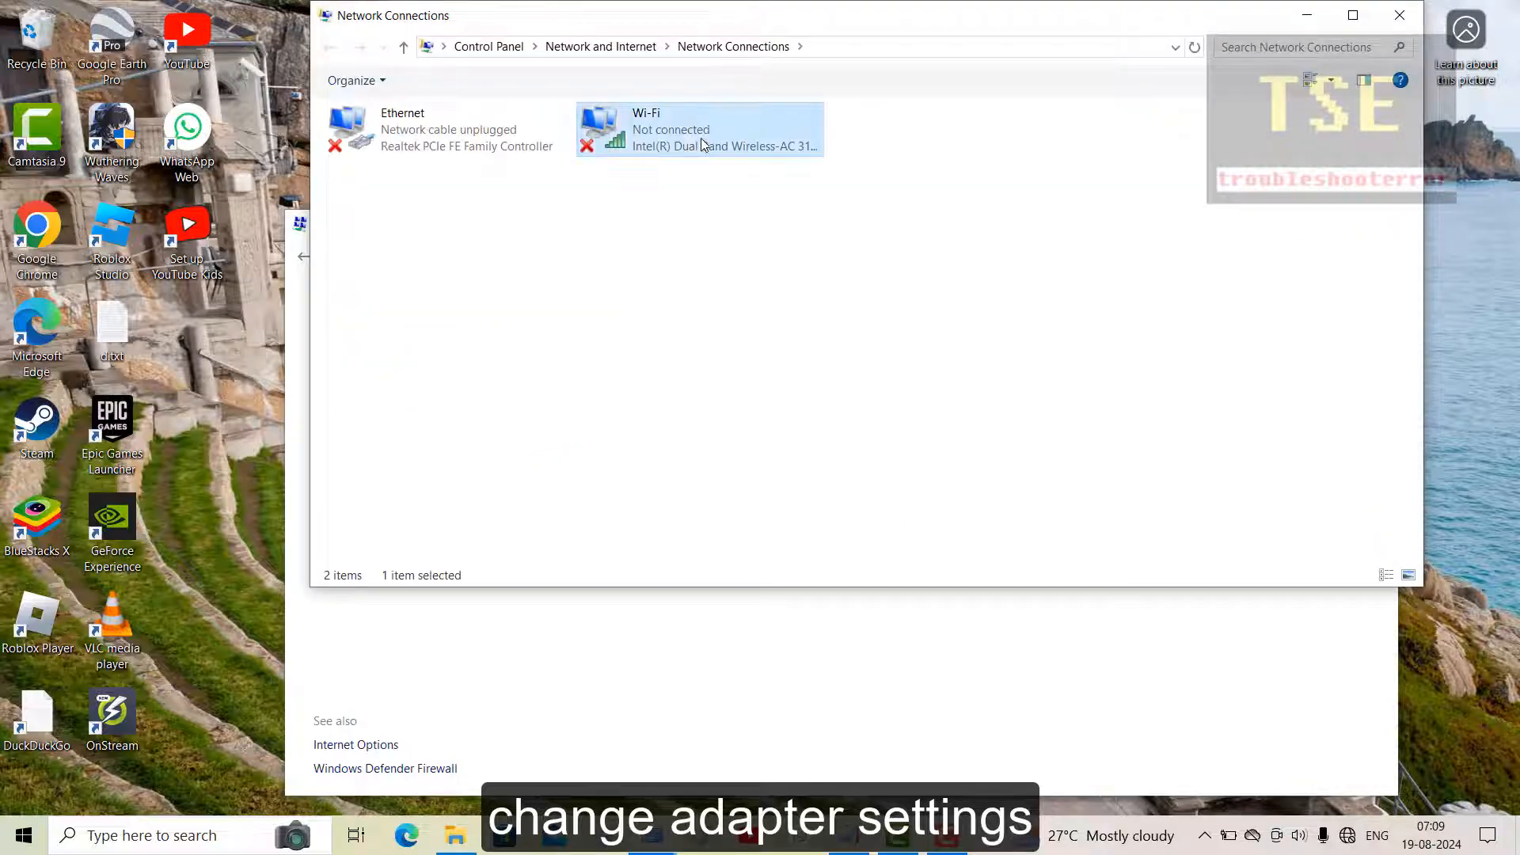
{"action": "left_click", "coordinate": [698, 128]}
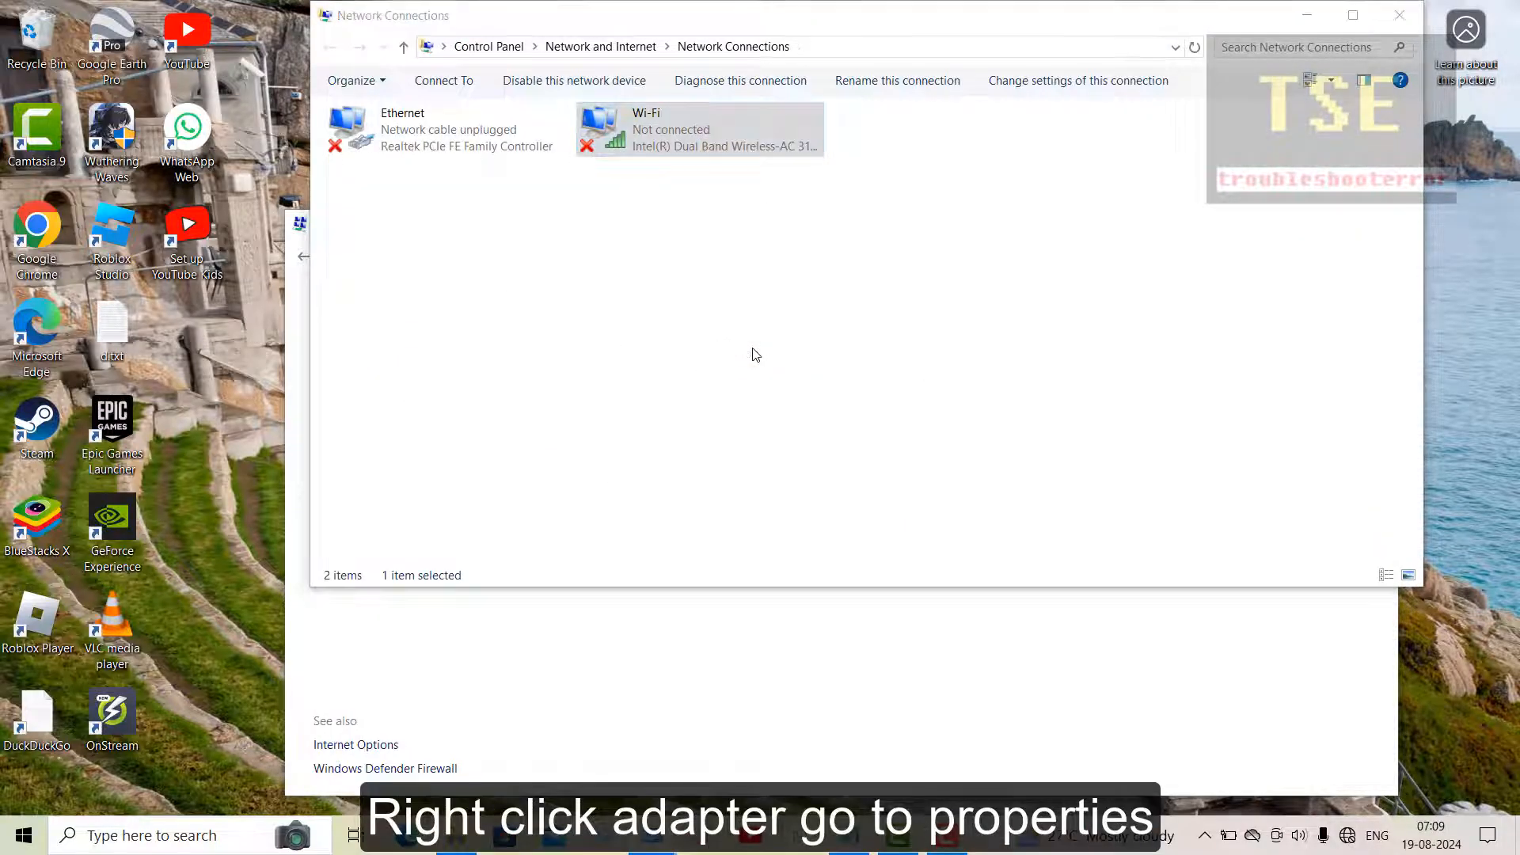